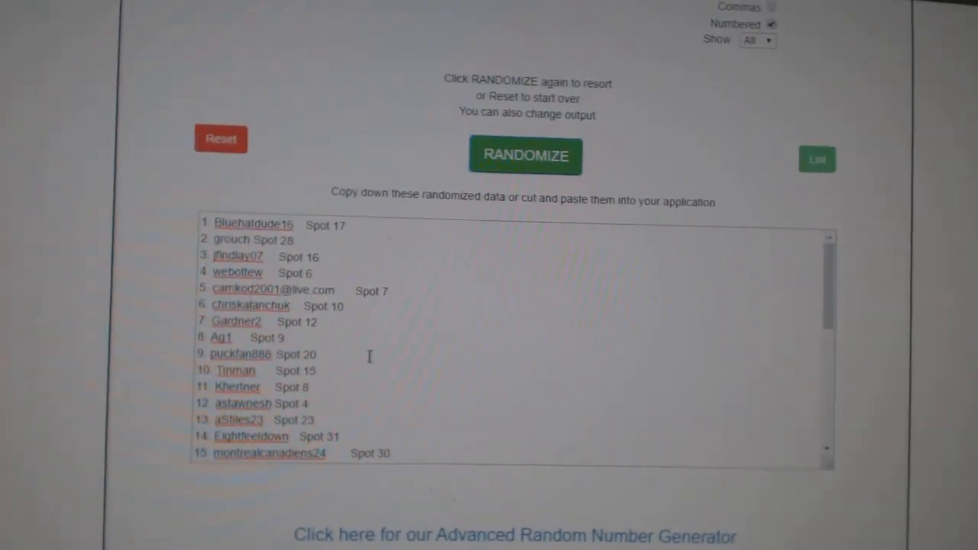
- Randomize the participant-and-spot list twice to get a fresh order
click(526, 159)
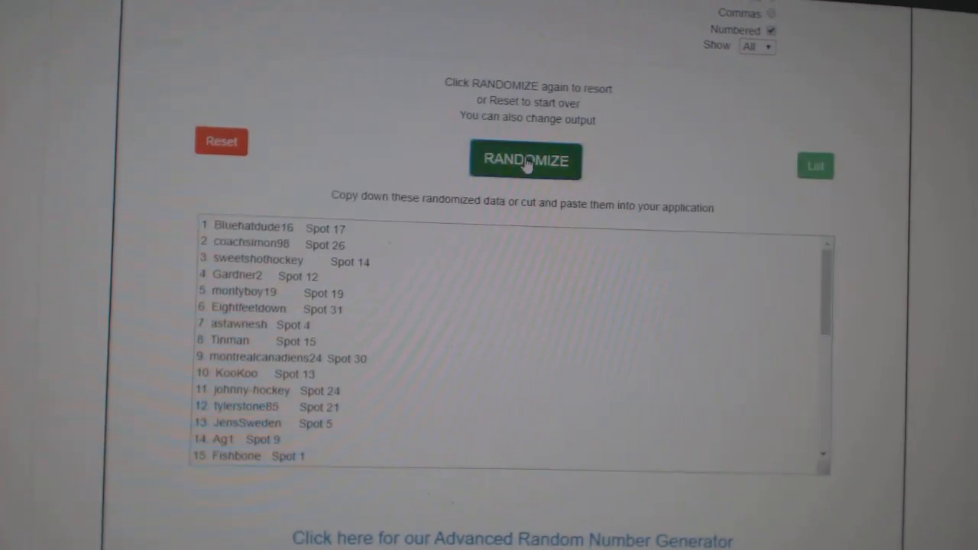
click(526, 160)
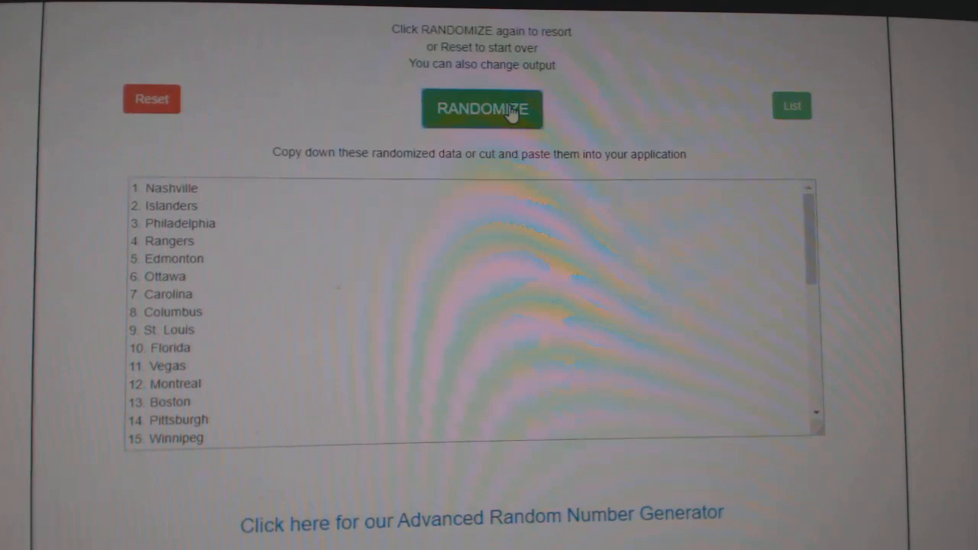
- Randomize the hockey team name list twice to get a fresh order
click(482, 109)
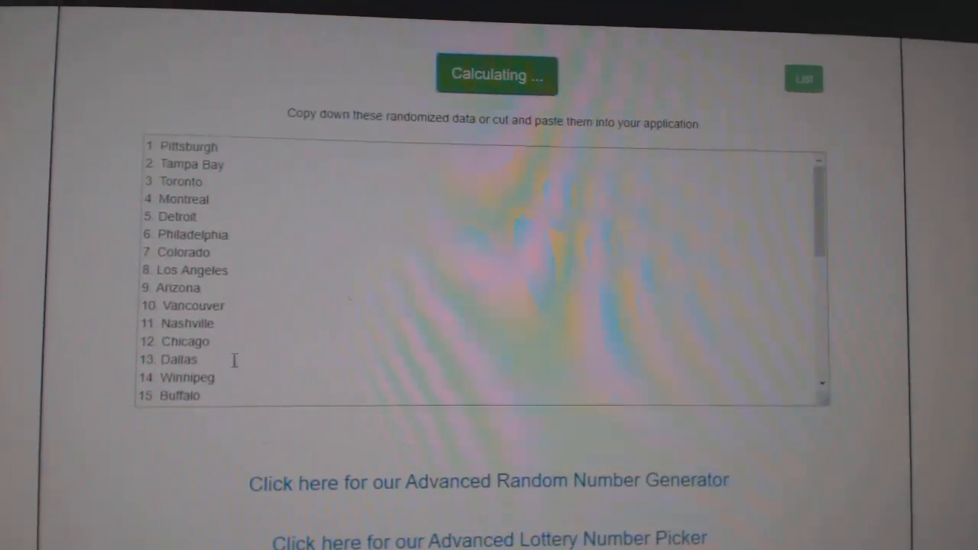
click(496, 75)
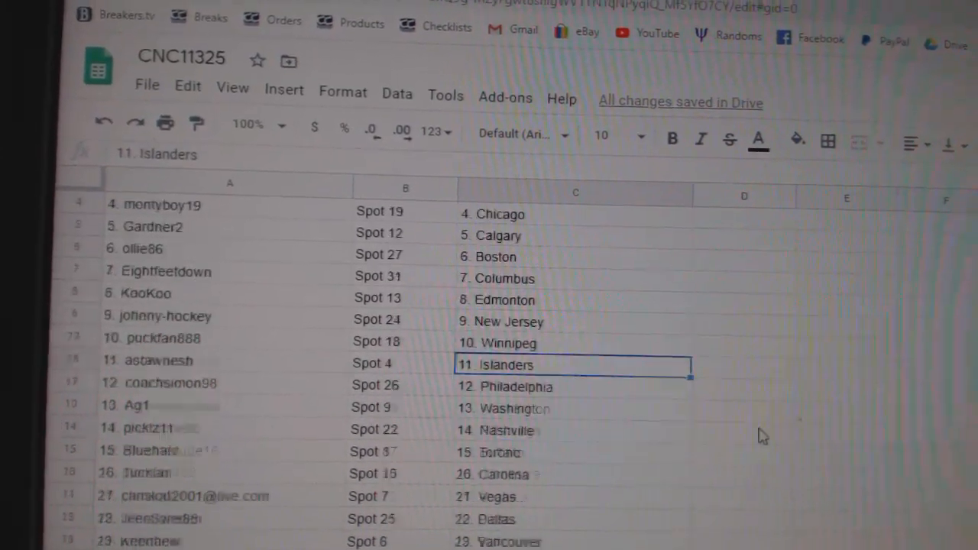
scroll(down, 3)
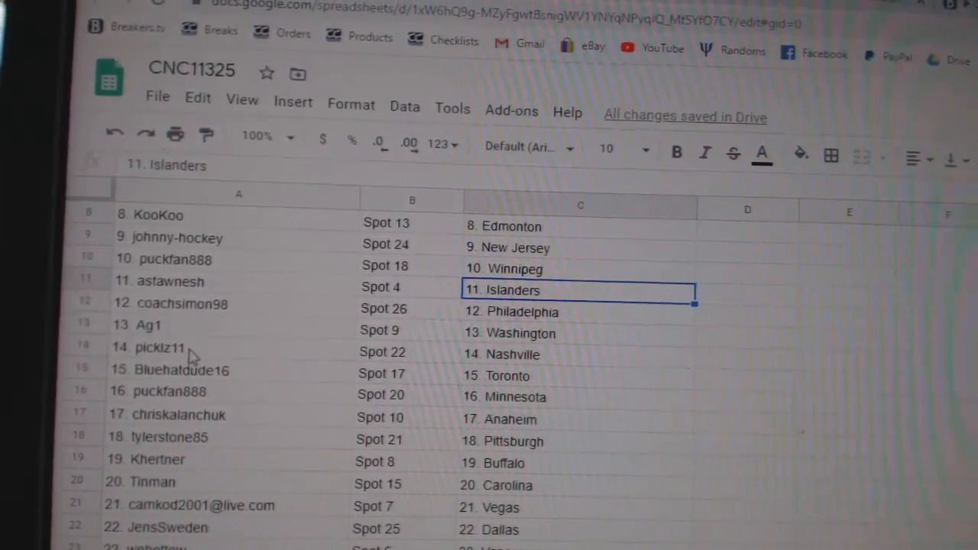
click(157, 356)
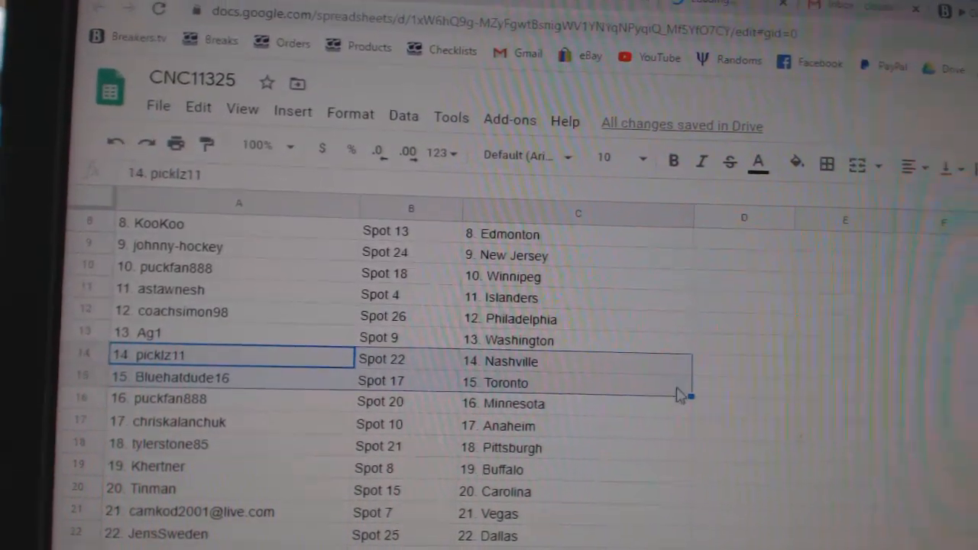
scroll(down, 3)
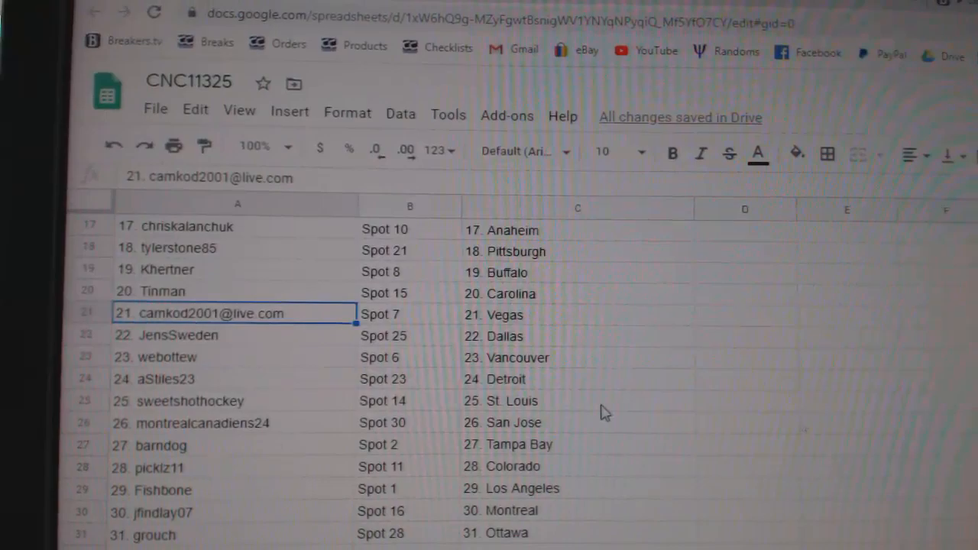
scroll(down, 3)
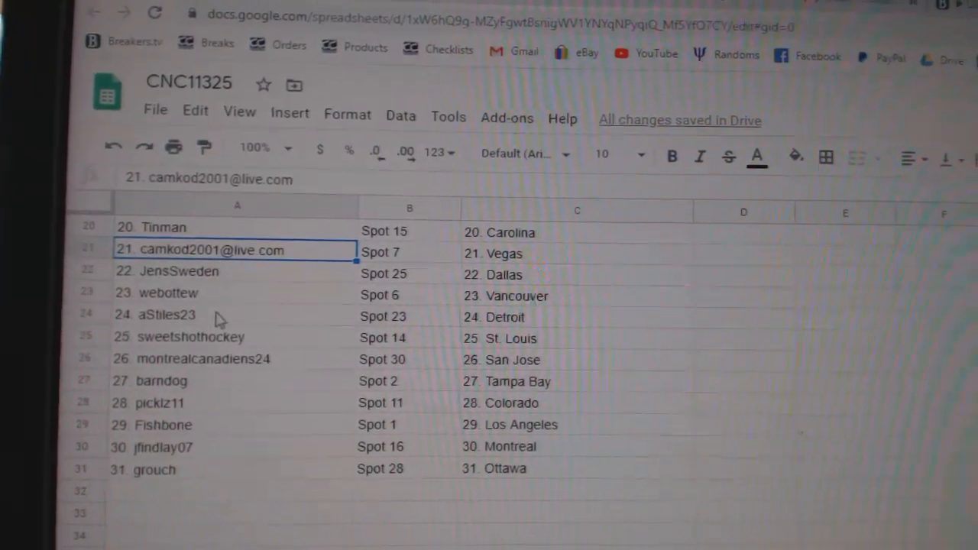